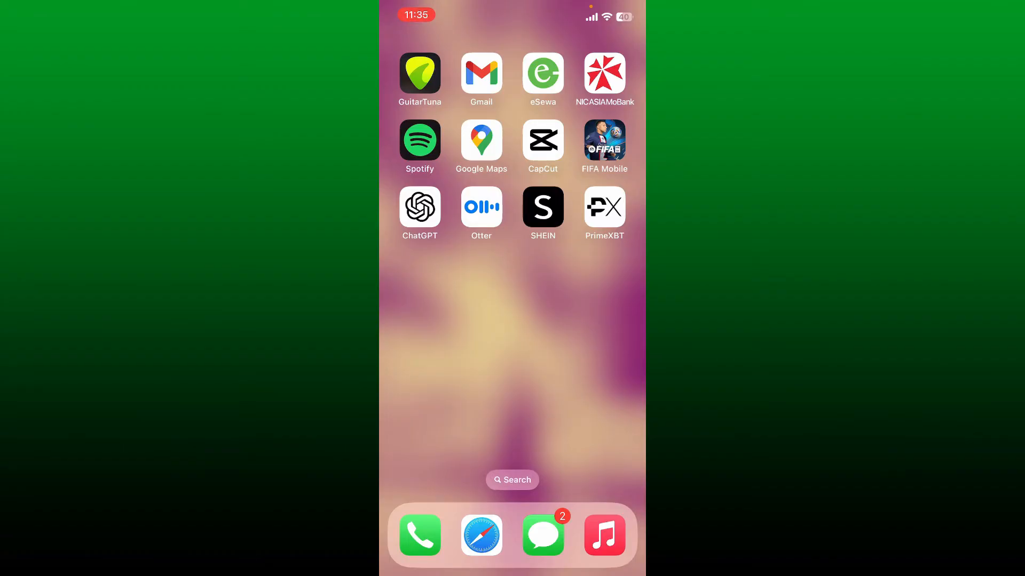
Step: Launch SHEIN and go to the Shop home page
{"action": "left_click", "coordinate": [542, 207]}
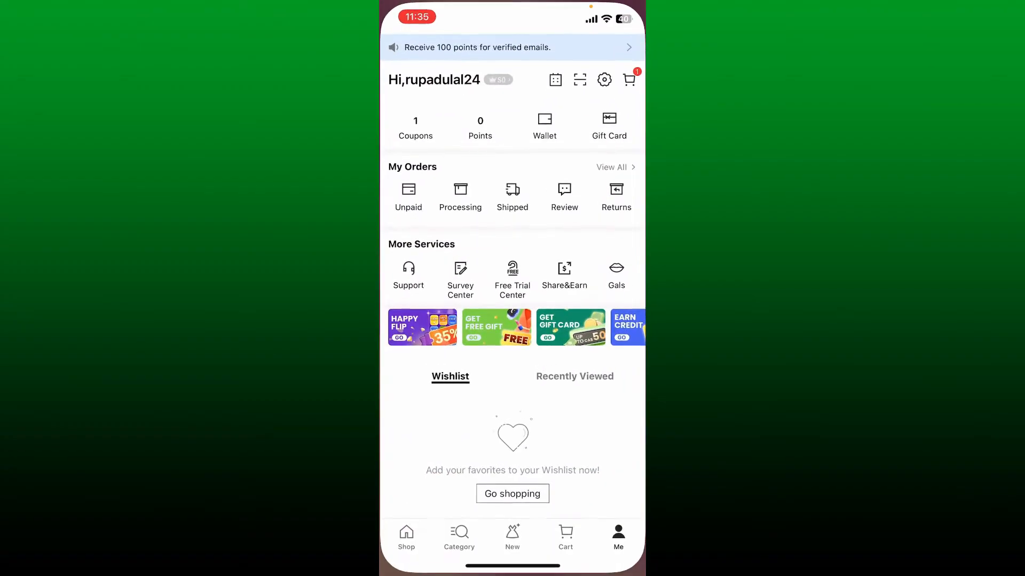
{"action": "left_click", "coordinate": [406, 536]}
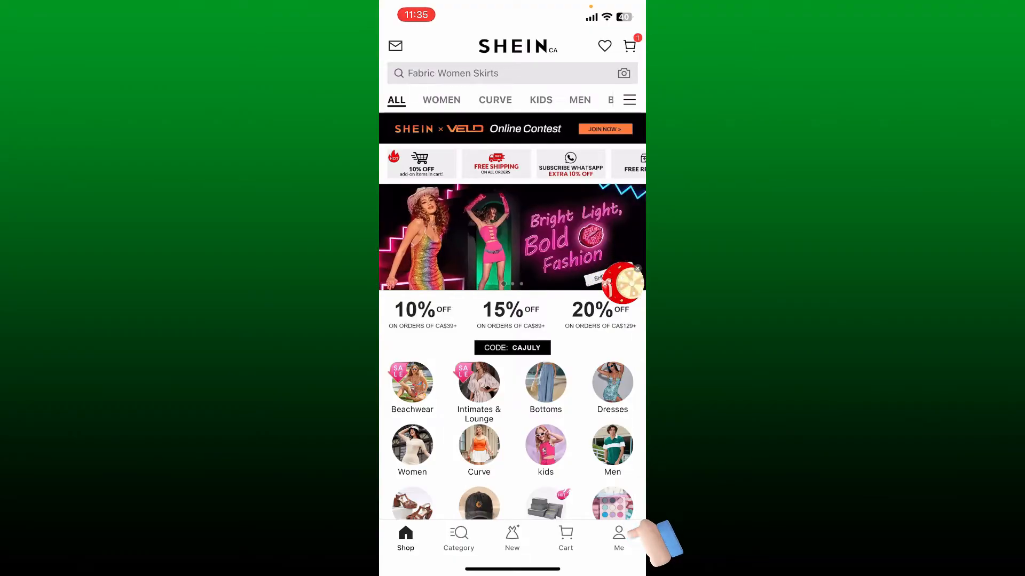
Step: Open Manage My Account from the settings on the Me page
{"action": "left_click", "coordinate": [618, 538]}
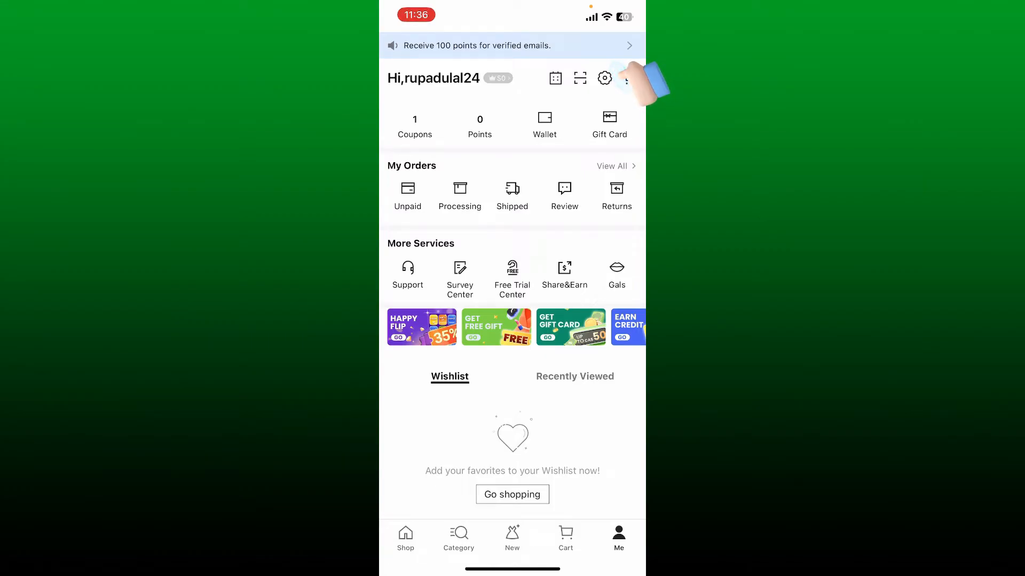
{"action": "left_click", "coordinate": [603, 78]}
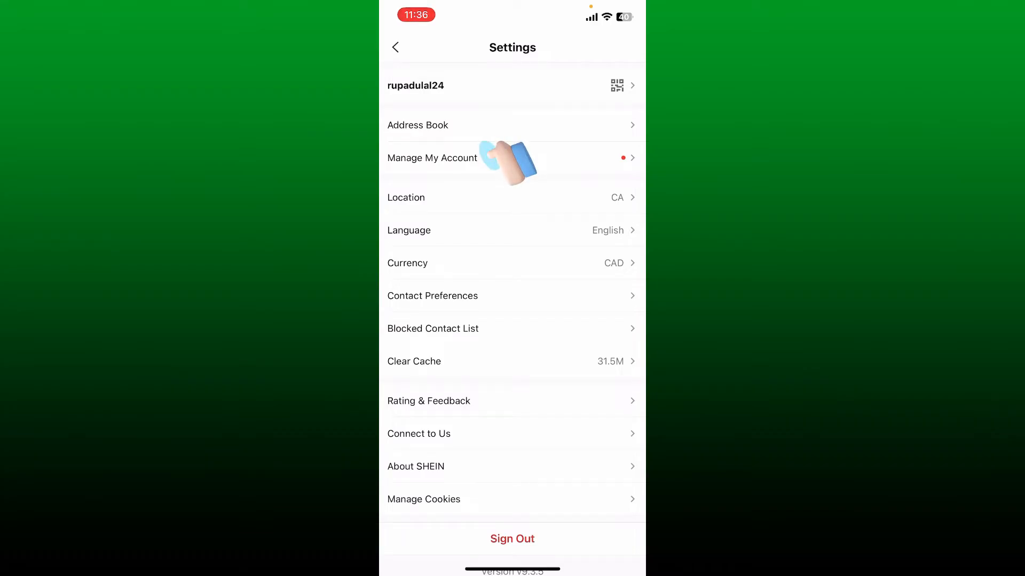
{"action": "left_click", "coordinate": [432, 157]}
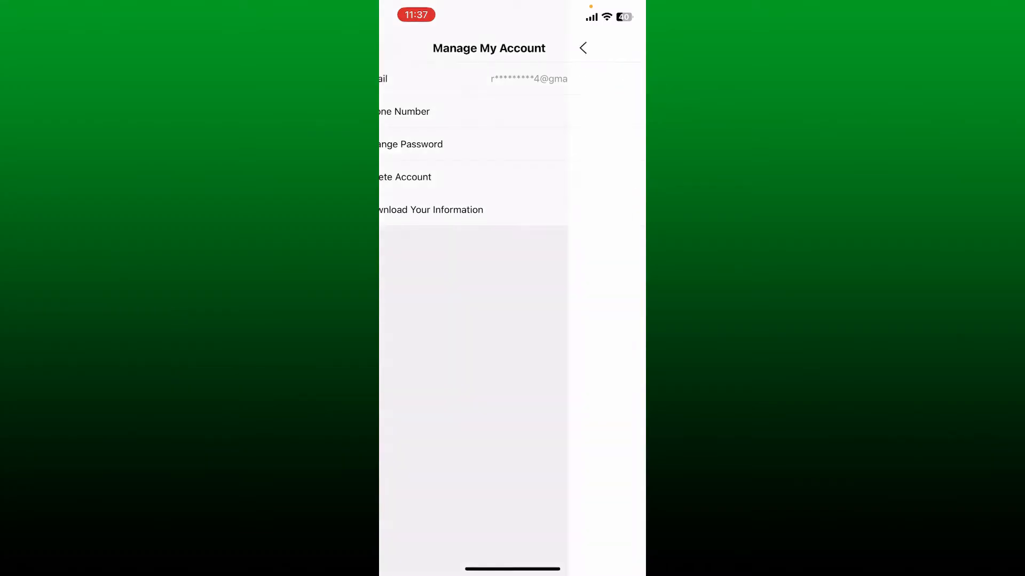
Step: Select the linked email and choose to change it
{"action": "left_click", "coordinate": [490, 78]}
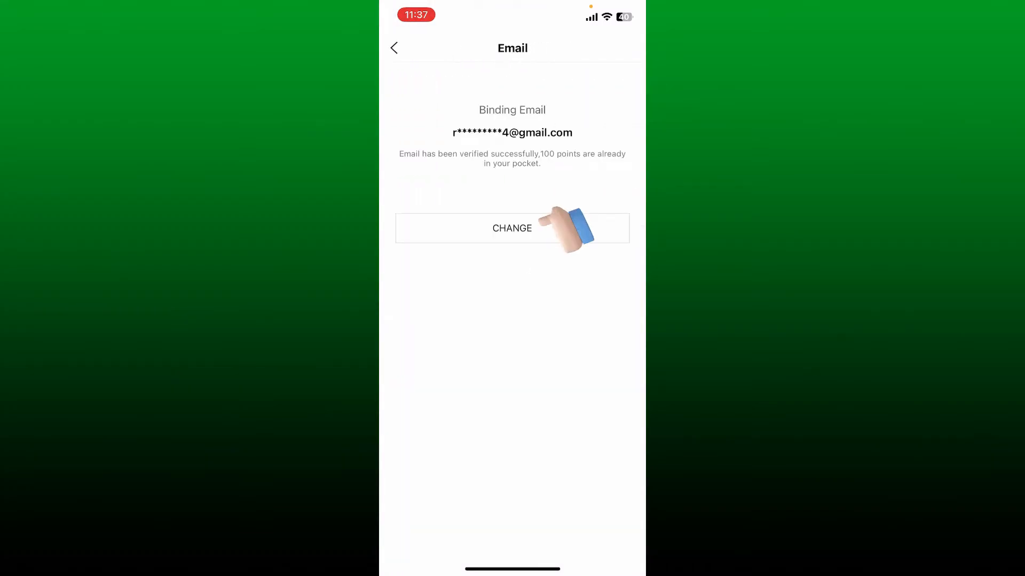
{"action": "left_click", "coordinate": [512, 228]}
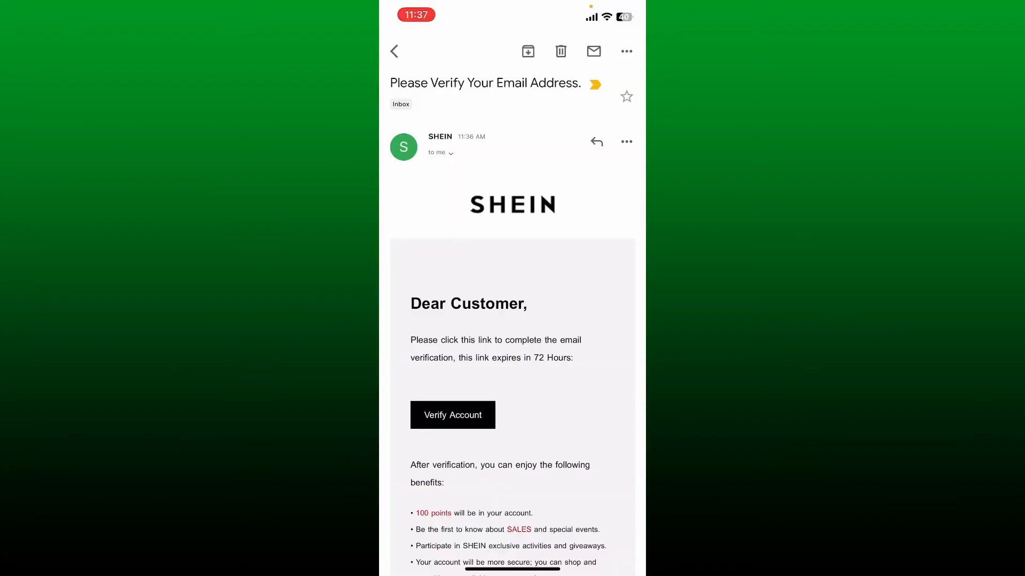
Step: Open the 'Email Verification from SHEIN' message in Gmail, then return to SHEIN
{"action": "left_click", "coordinate": [394, 52]}
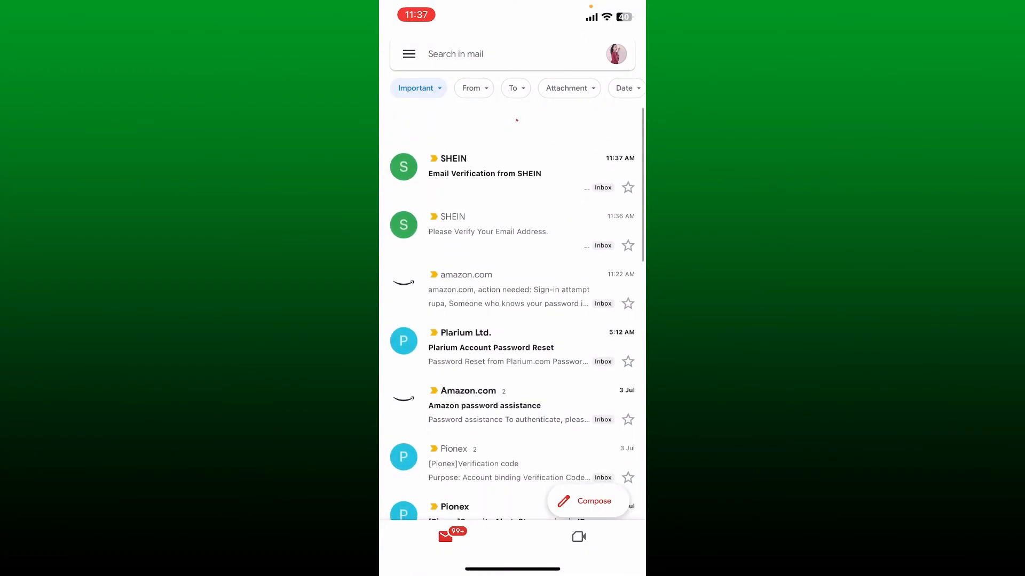
{"action": "left_click", "coordinate": [486, 166]}
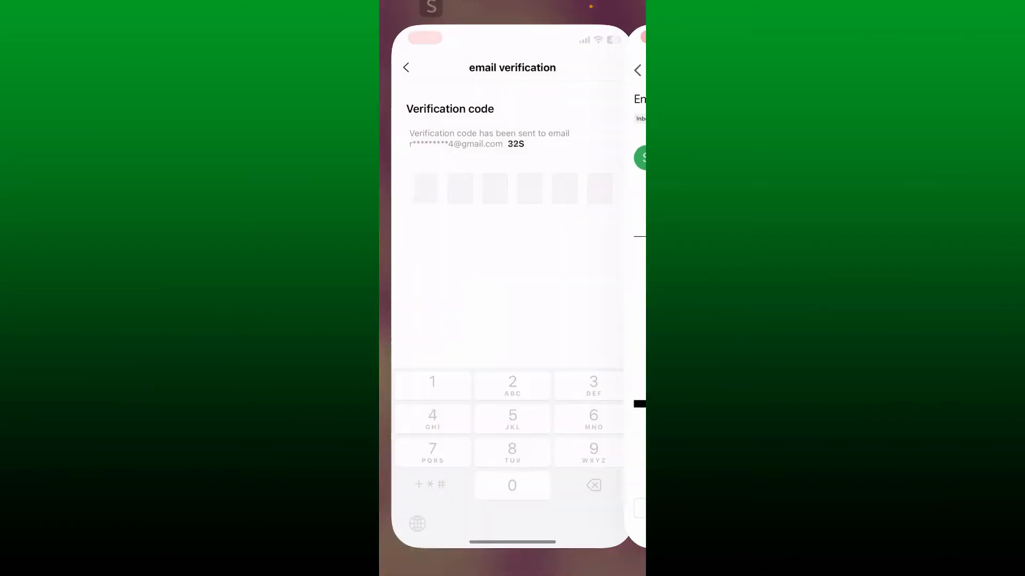
{"action": "left_click", "coordinate": [405, 67]}
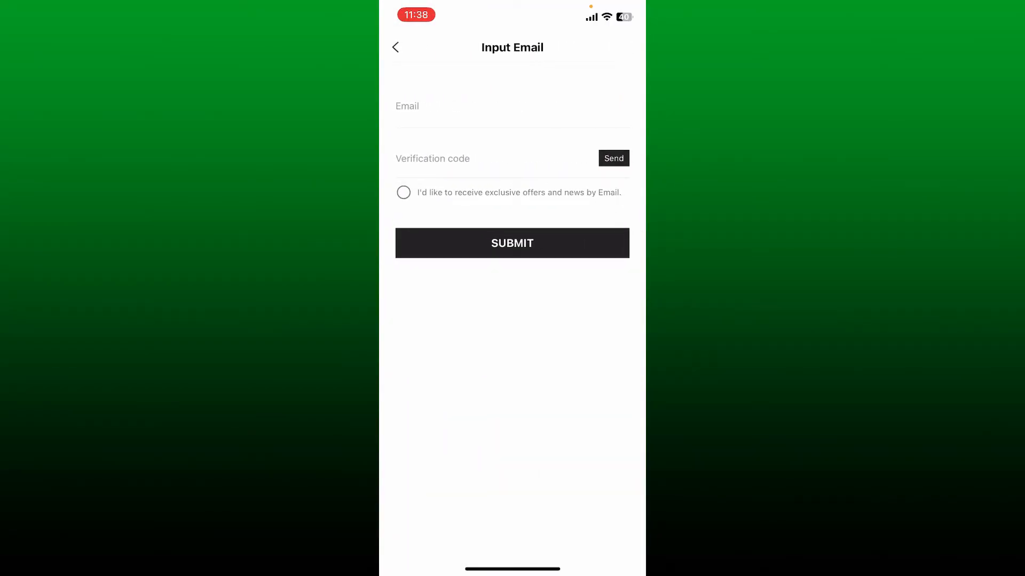
Step: Enter the suggested new email address and send a verification code to it
{"action": "left_click", "coordinate": [512, 111]}
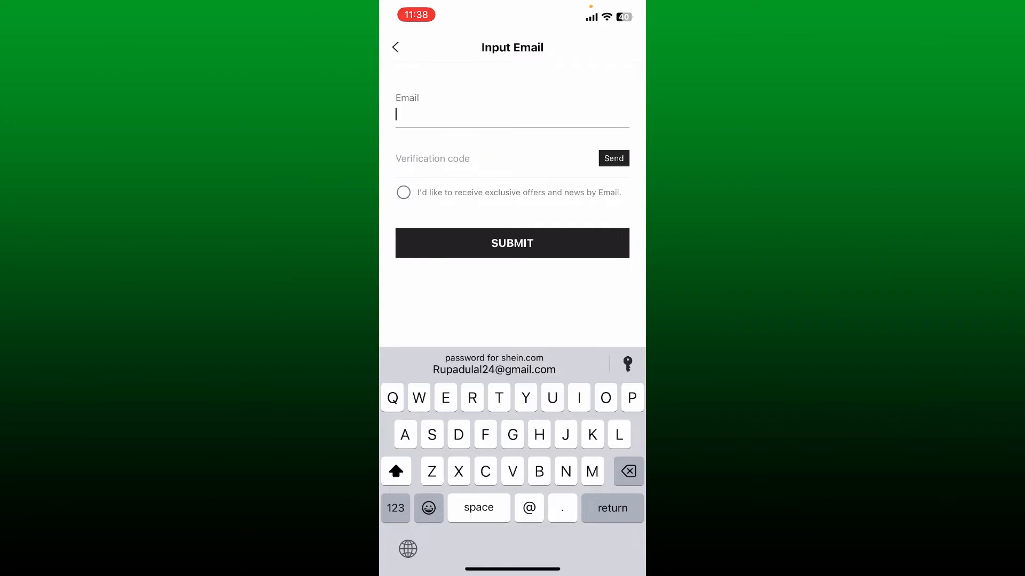
{"action": "left_click", "coordinate": [493, 364]}
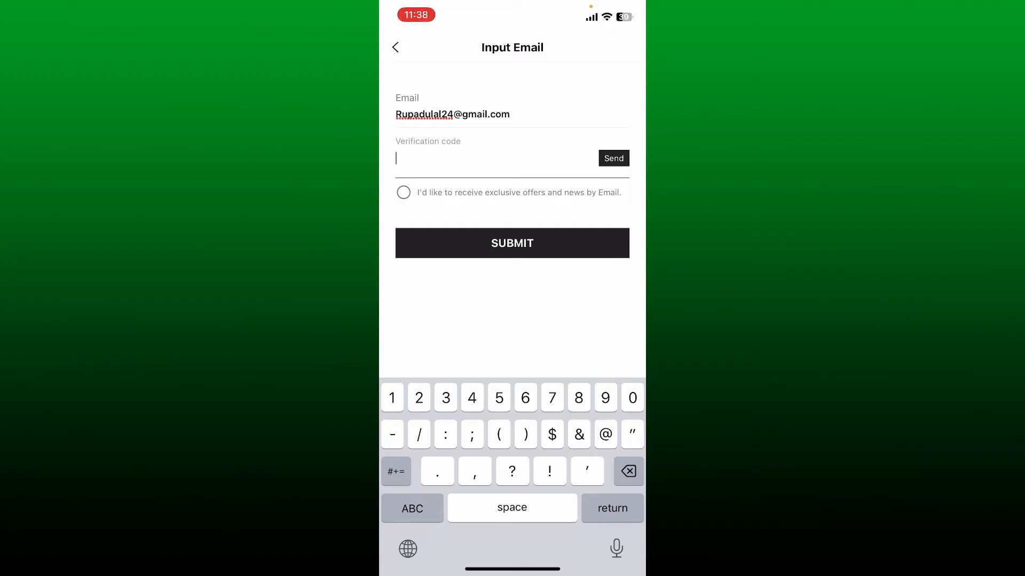
{"action": "left_click", "coordinate": [613, 158]}
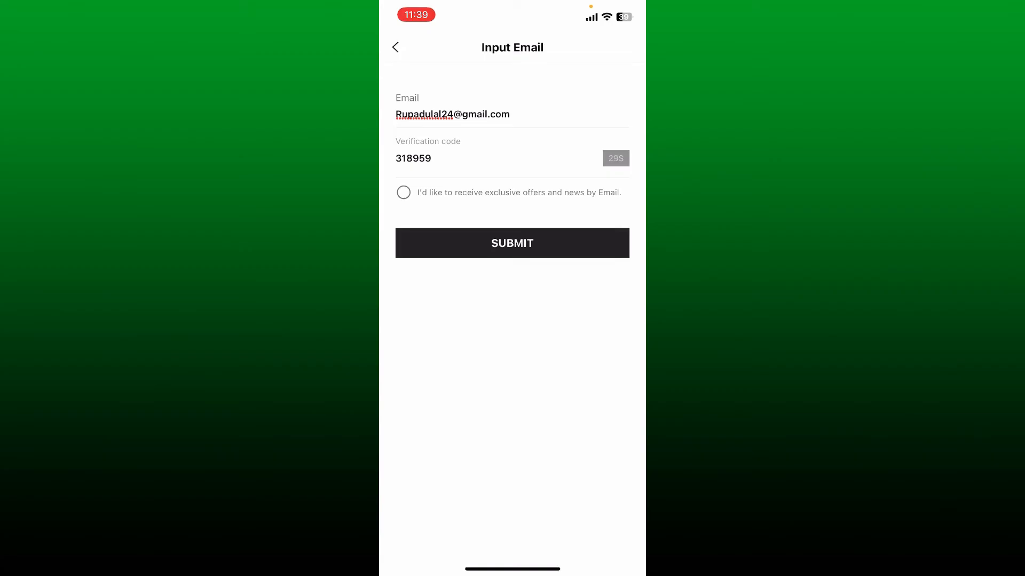
Step: Opt in to exclusive email offers, submit the new email, and return to the Me page
{"action": "left_click", "coordinate": [404, 192]}
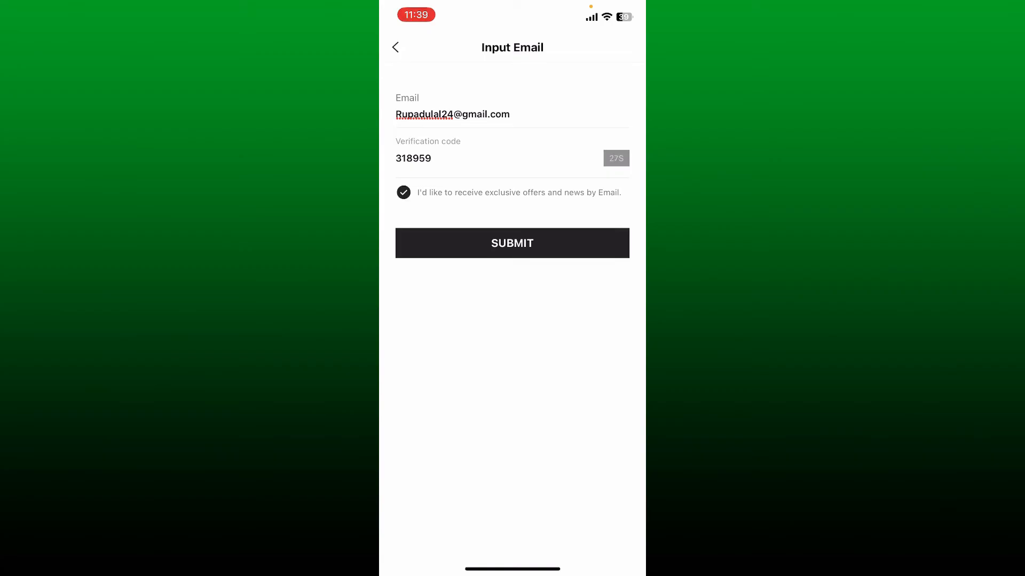
{"action": "left_click", "coordinate": [511, 243]}
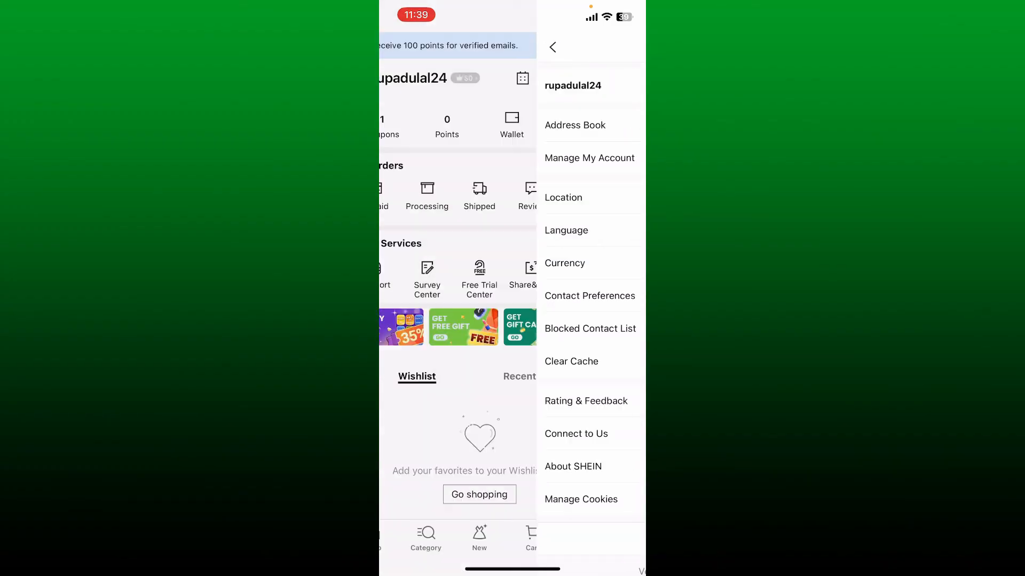
{"action": "left_click", "coordinate": [552, 46]}
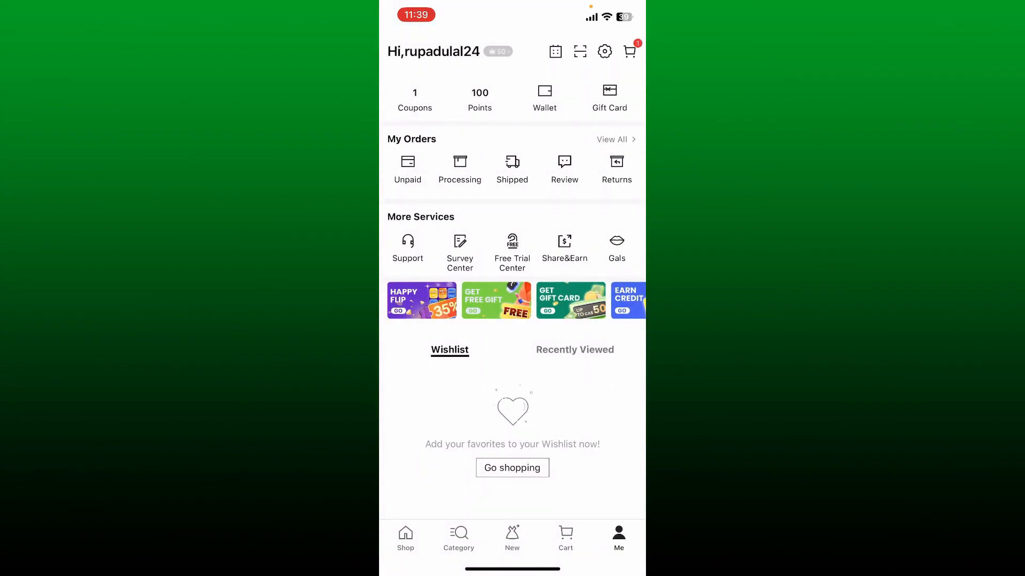